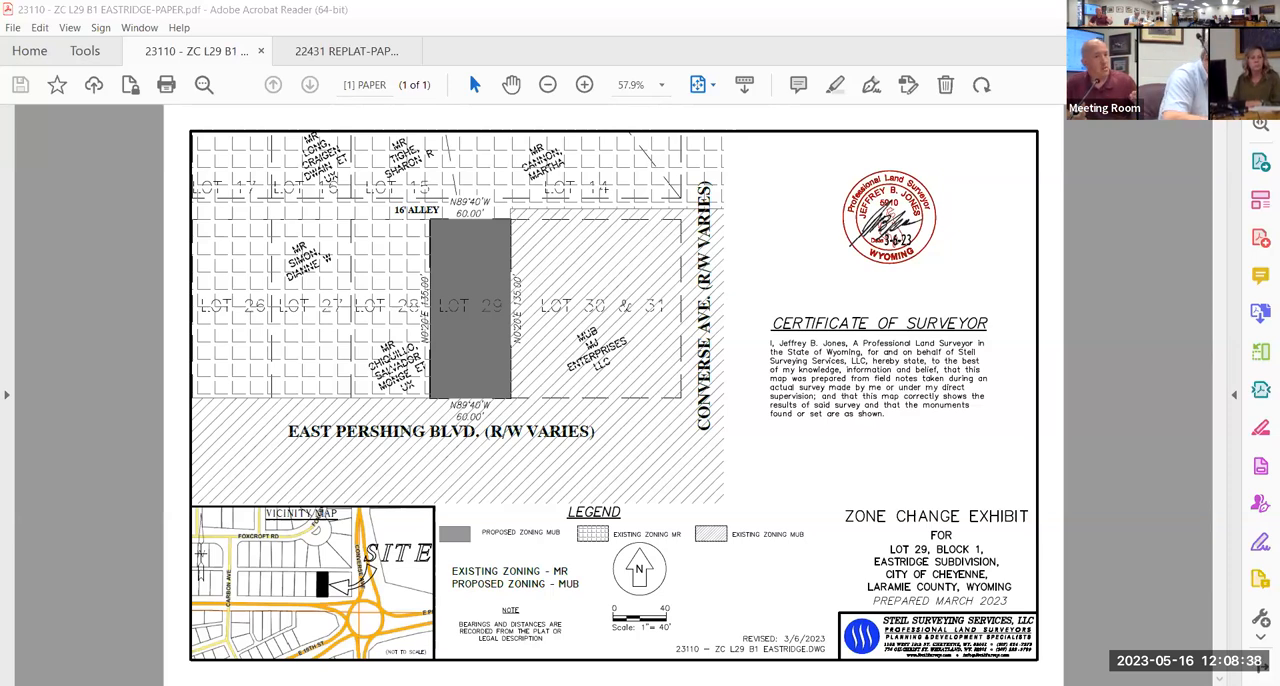
mouse_move(151, 340)
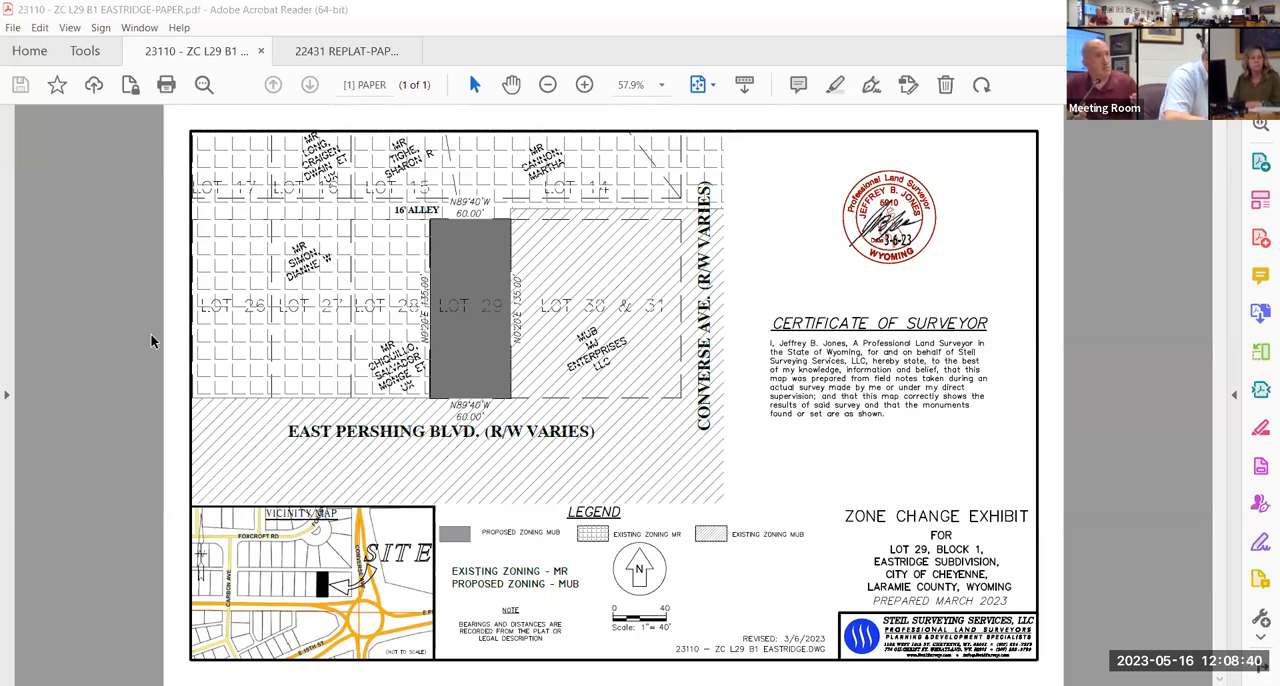
mouse_move(443, 347)
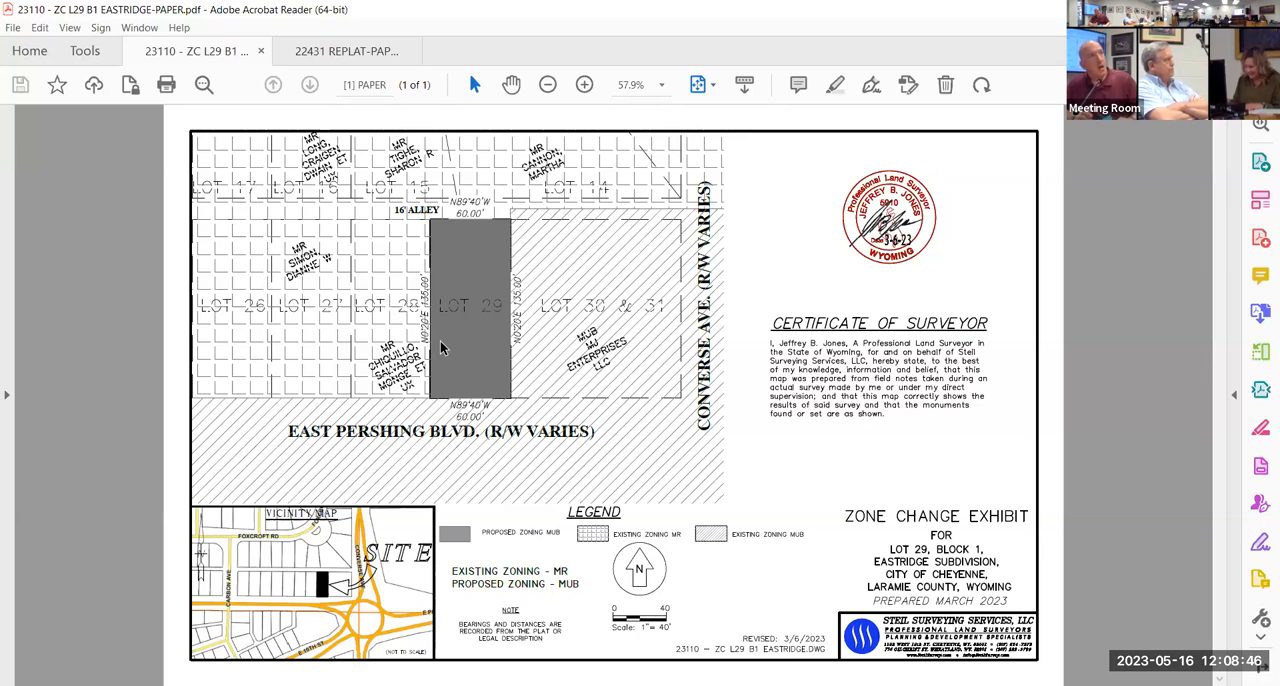
mouse_move(417, 393)
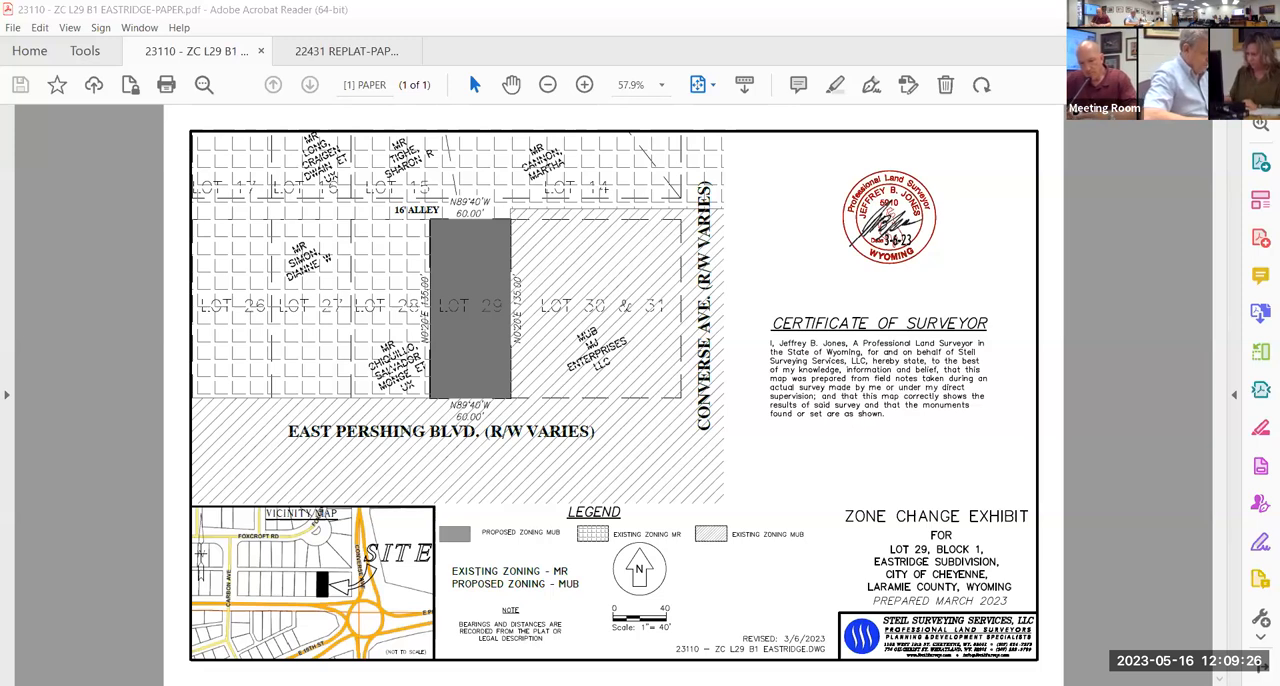
mouse_move(1012, 87)
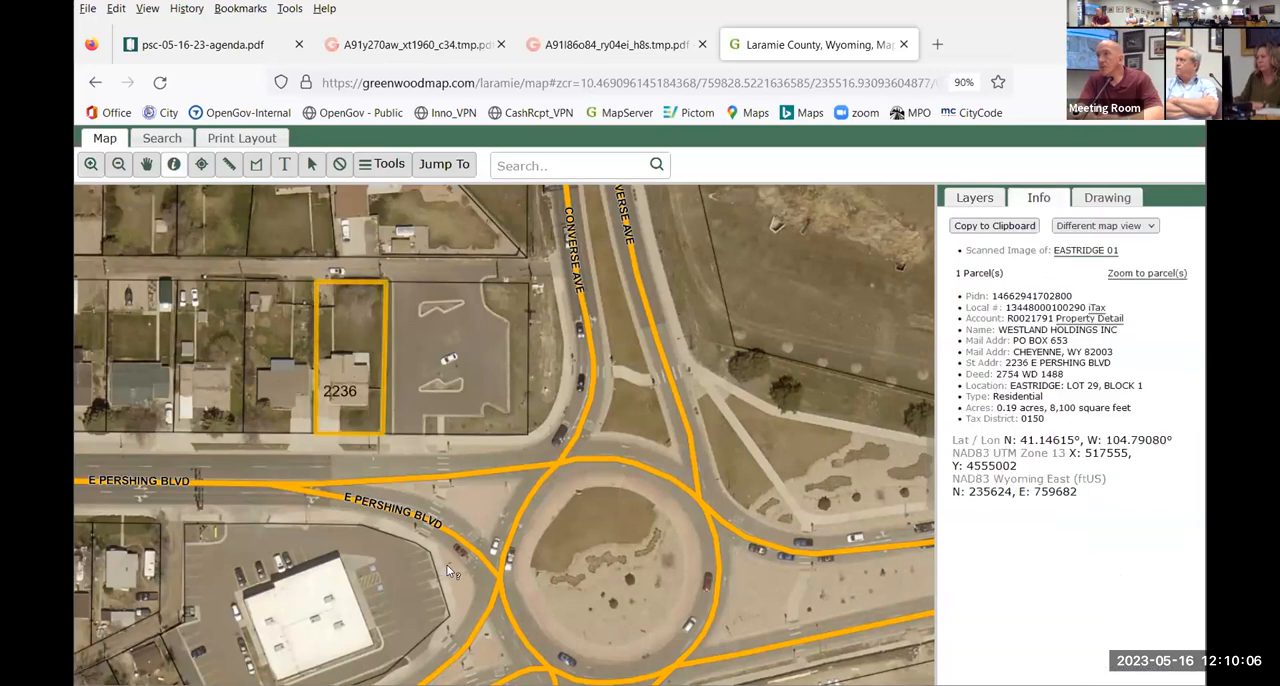
mouse_move(418, 487)
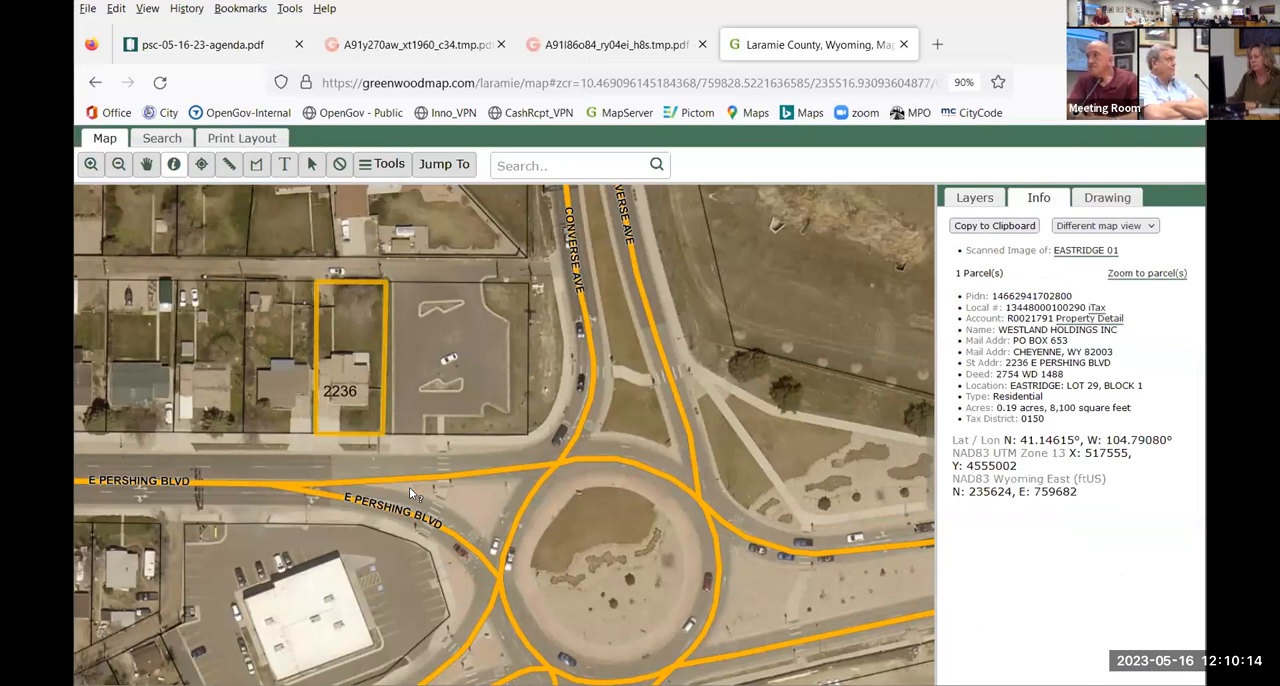
mouse_move(557, 263)
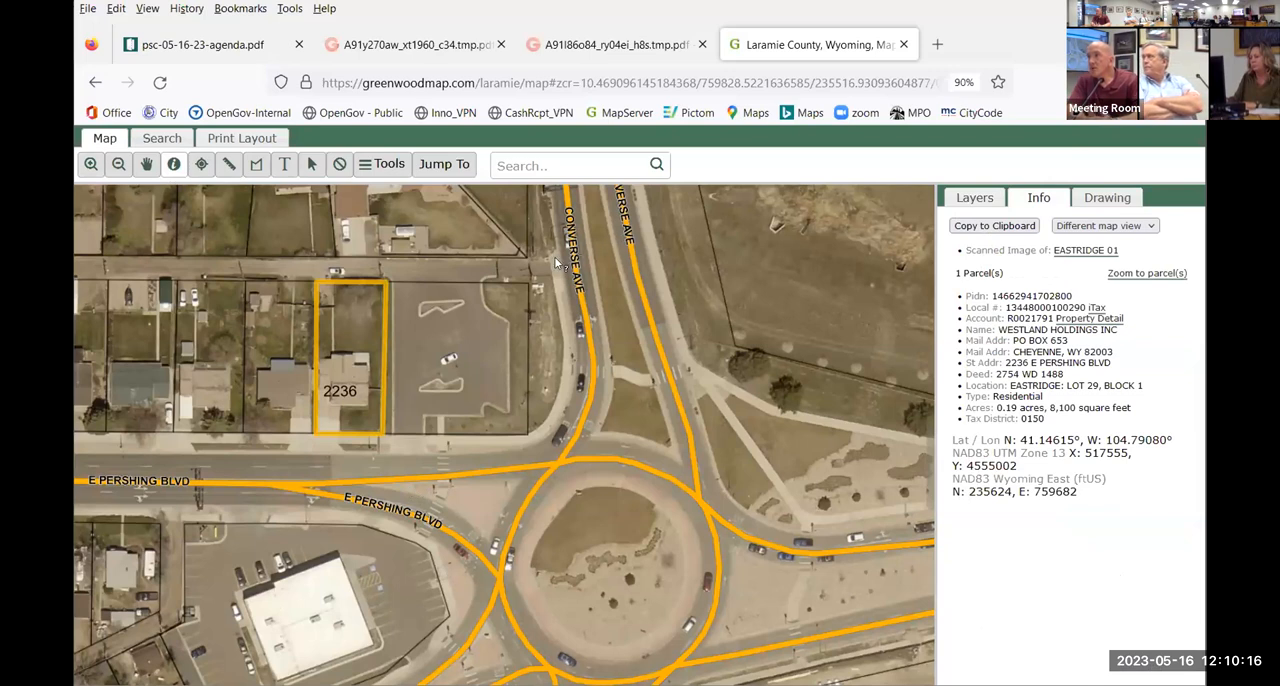
mouse_move(555, 273)
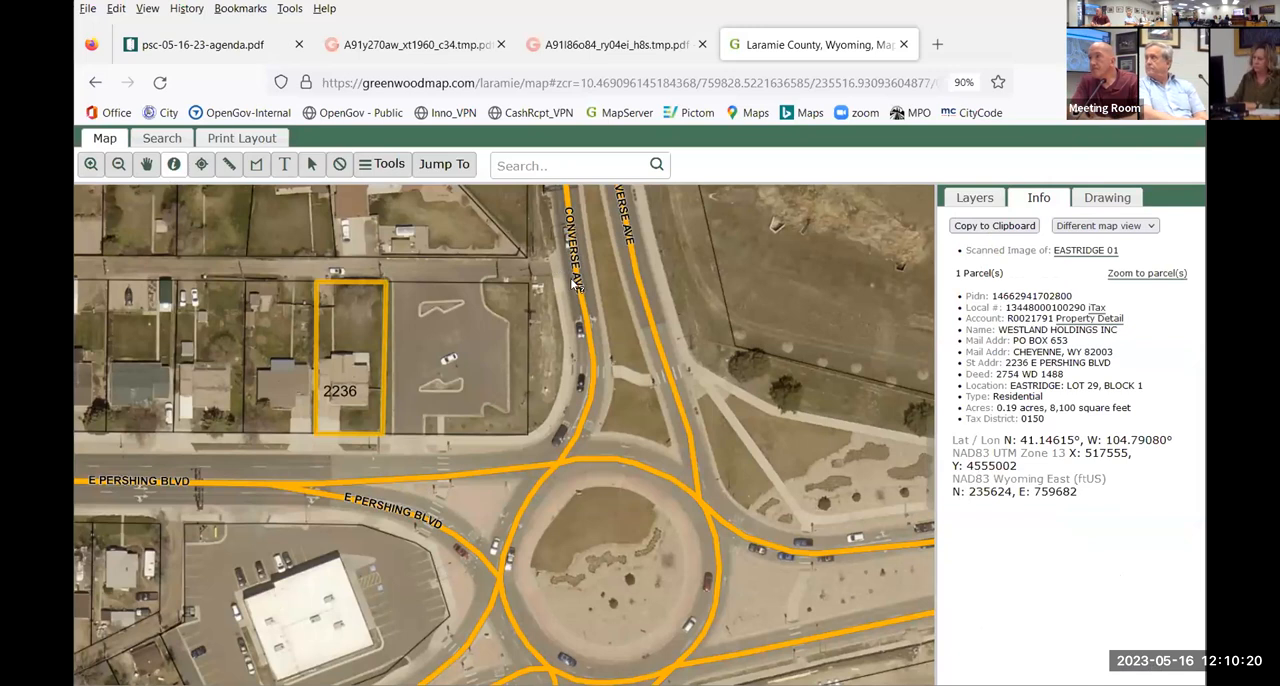
mouse_move(377, 444)
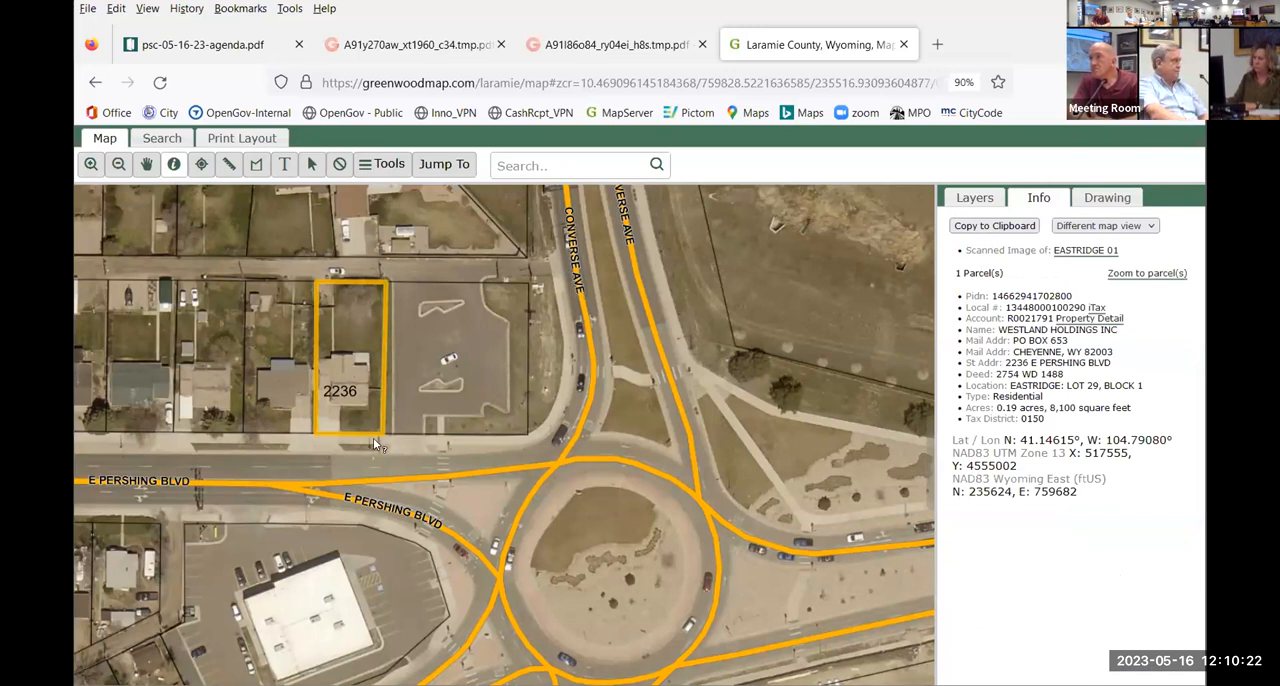
mouse_move(405, 472)
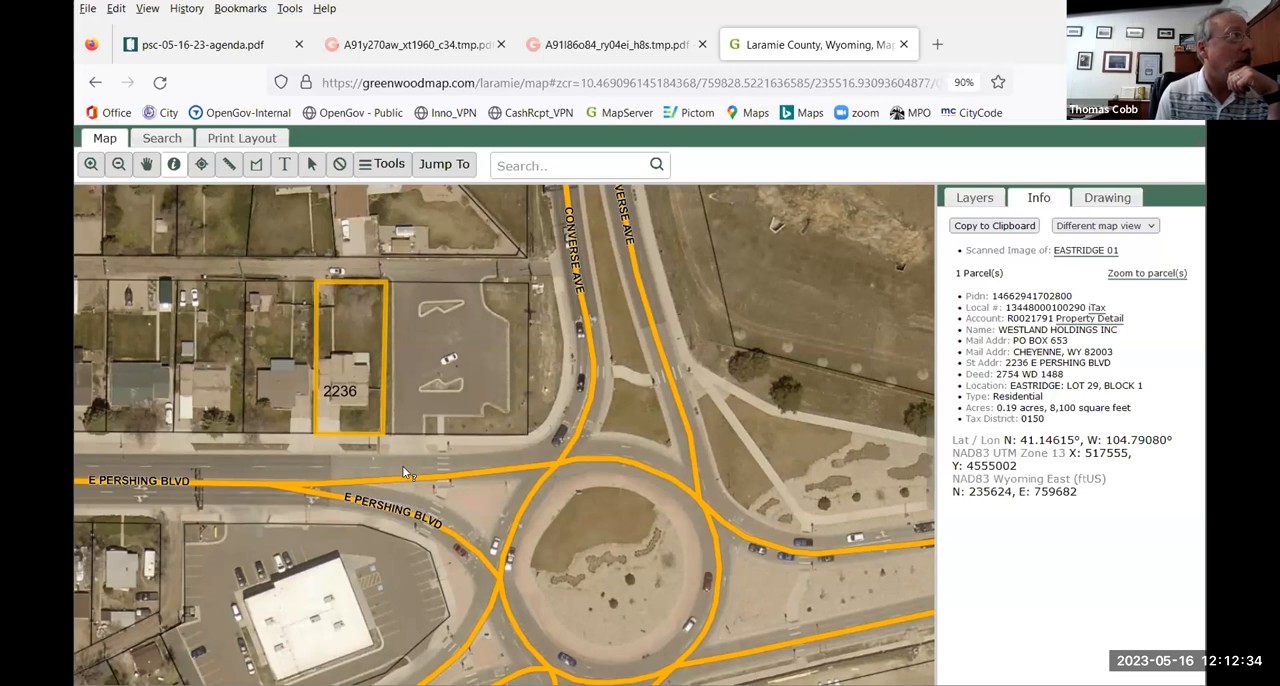
mouse_move(293, 486)
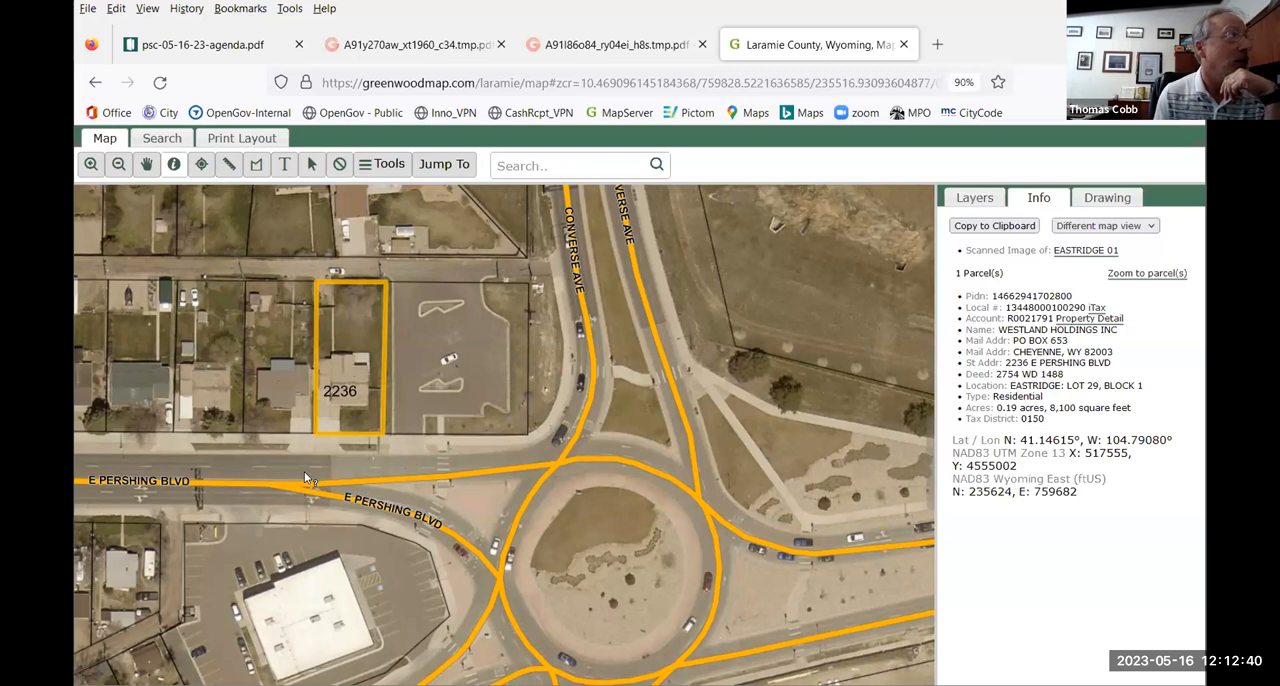
mouse_move(297, 414)
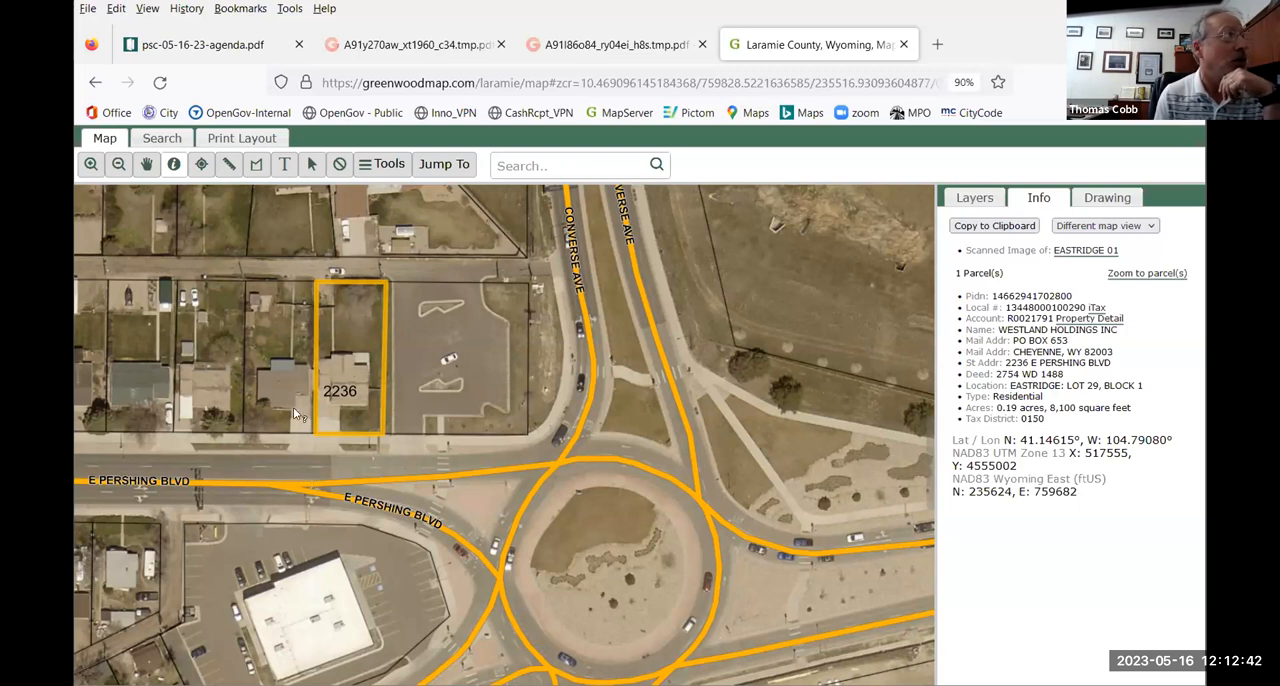
mouse_move(332, 479)
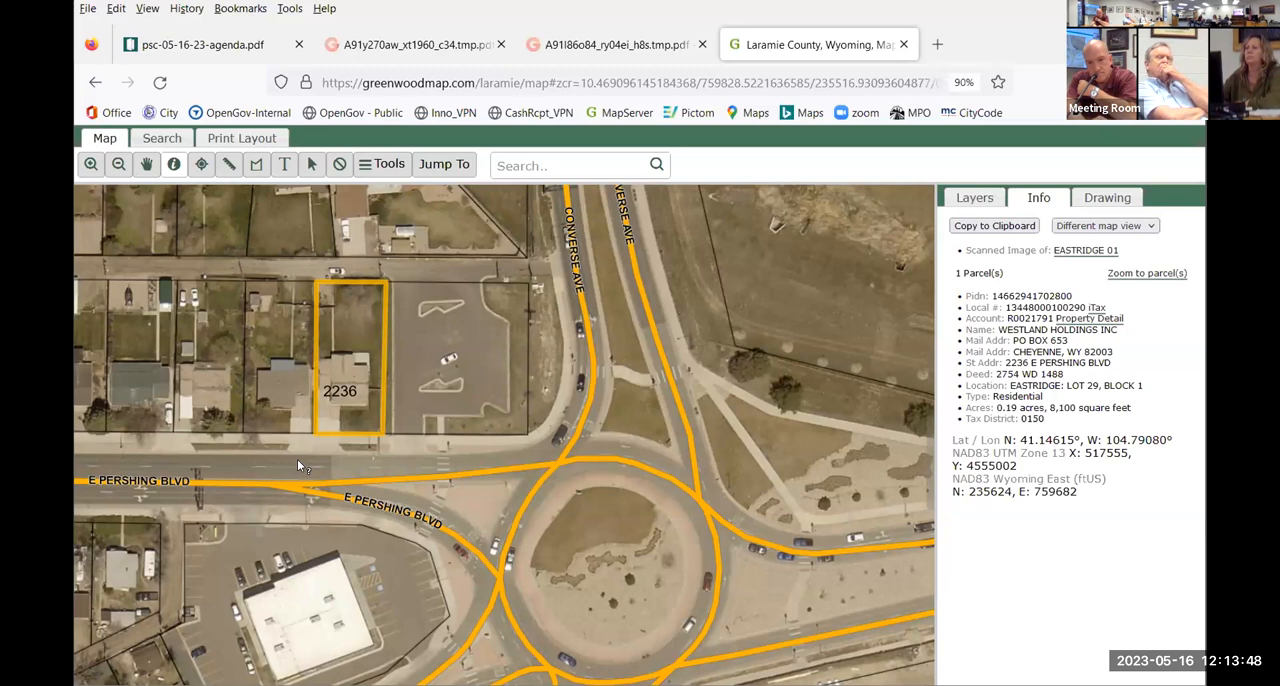
mouse_move(367, 380)
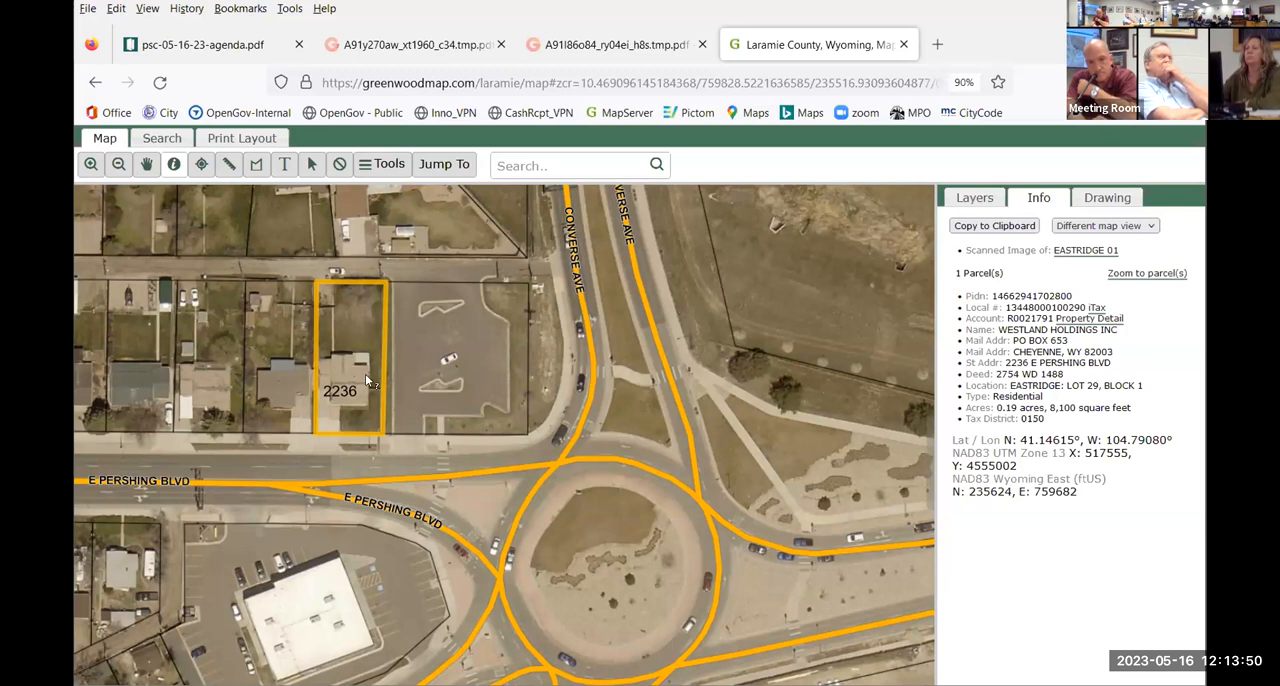
mouse_move(337, 372)
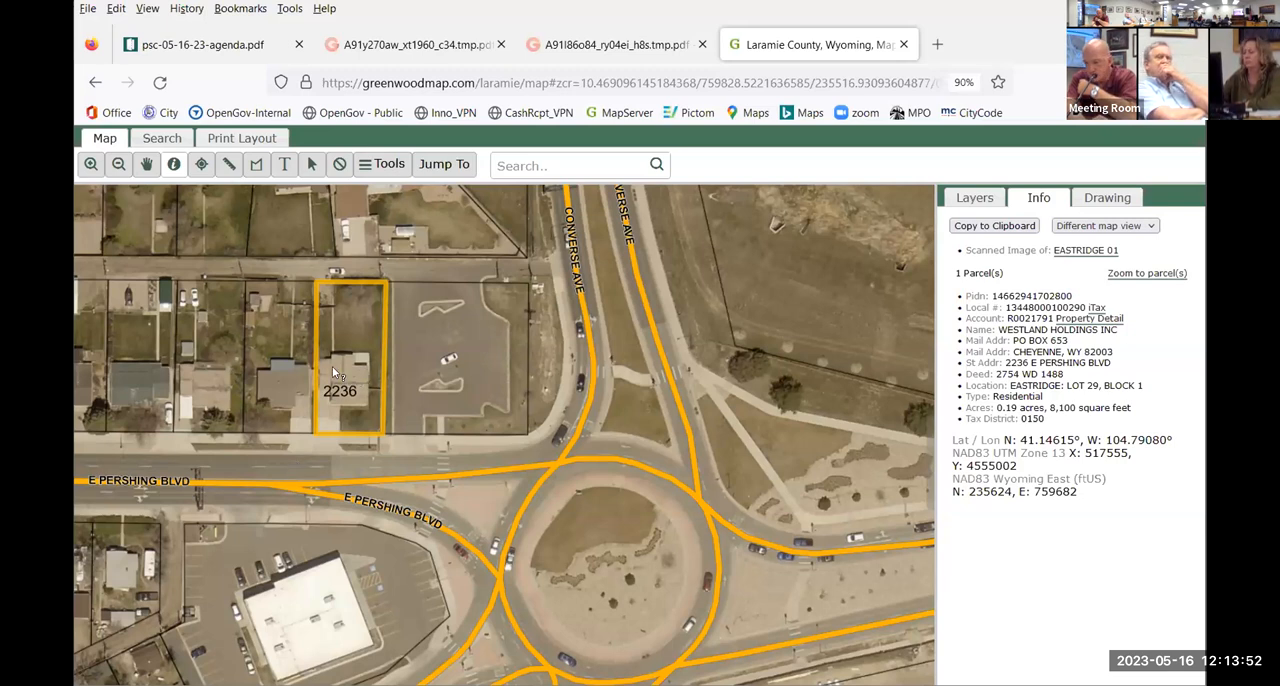
mouse_move(345, 433)
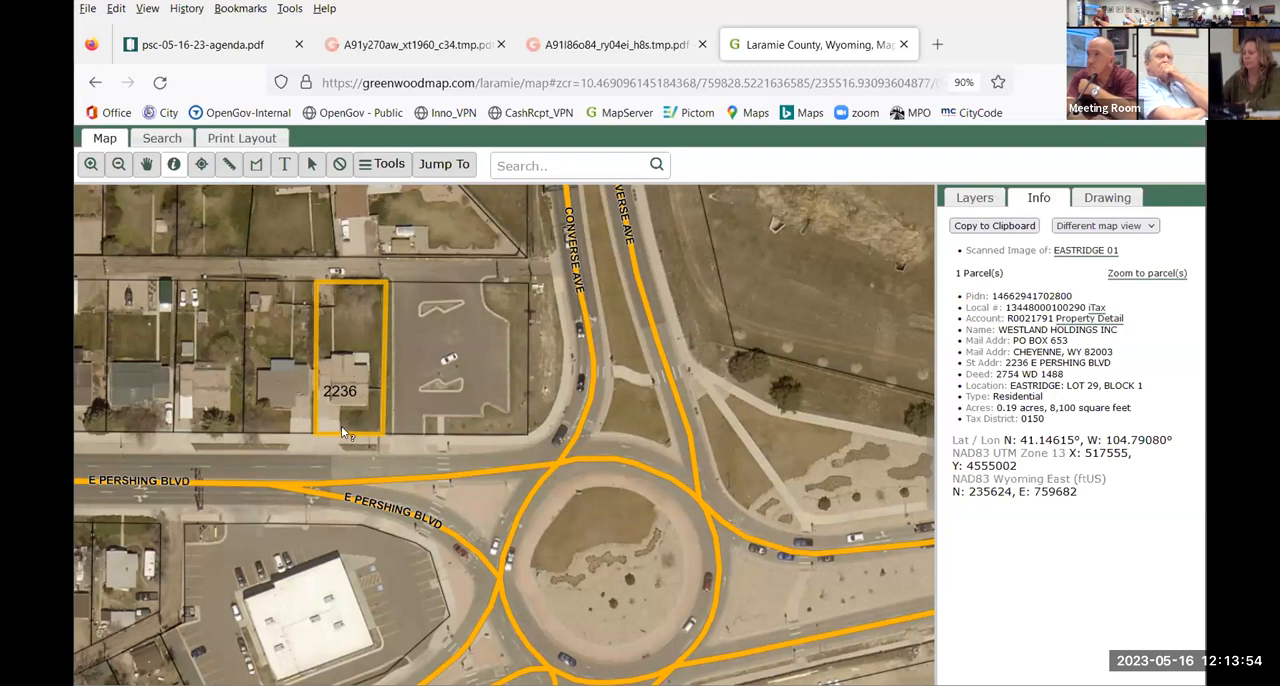
mouse_move(348, 418)
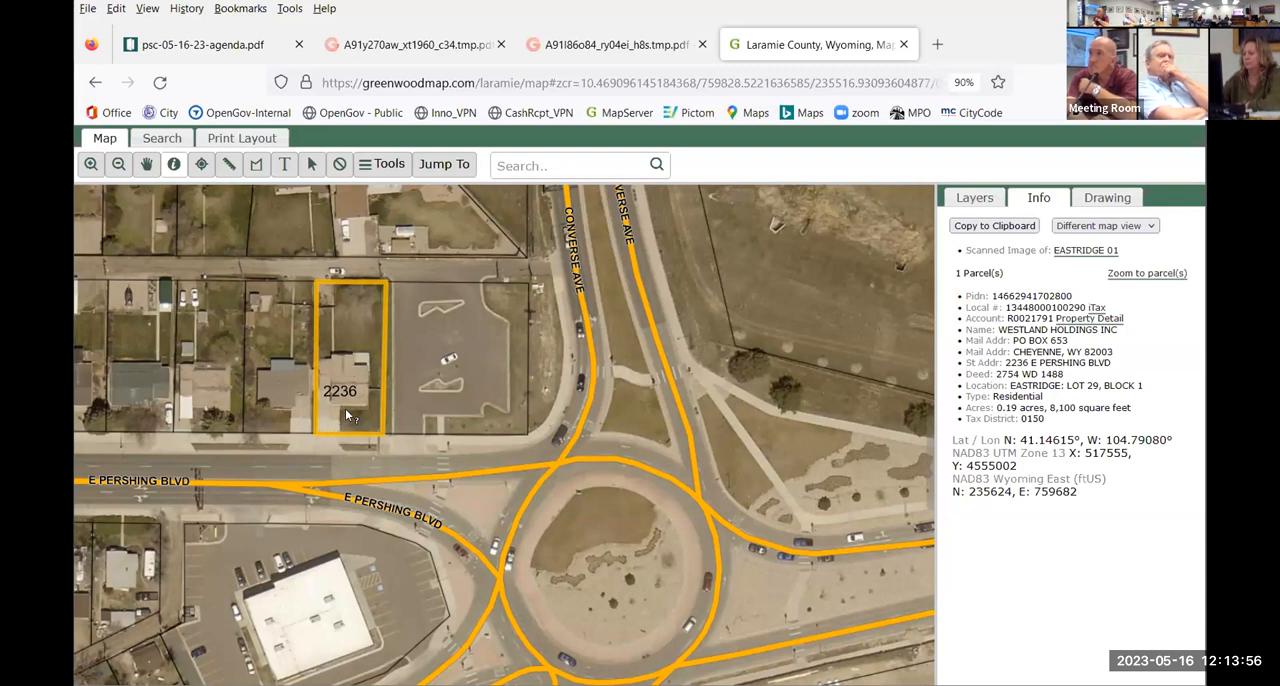
mouse_move(337, 433)
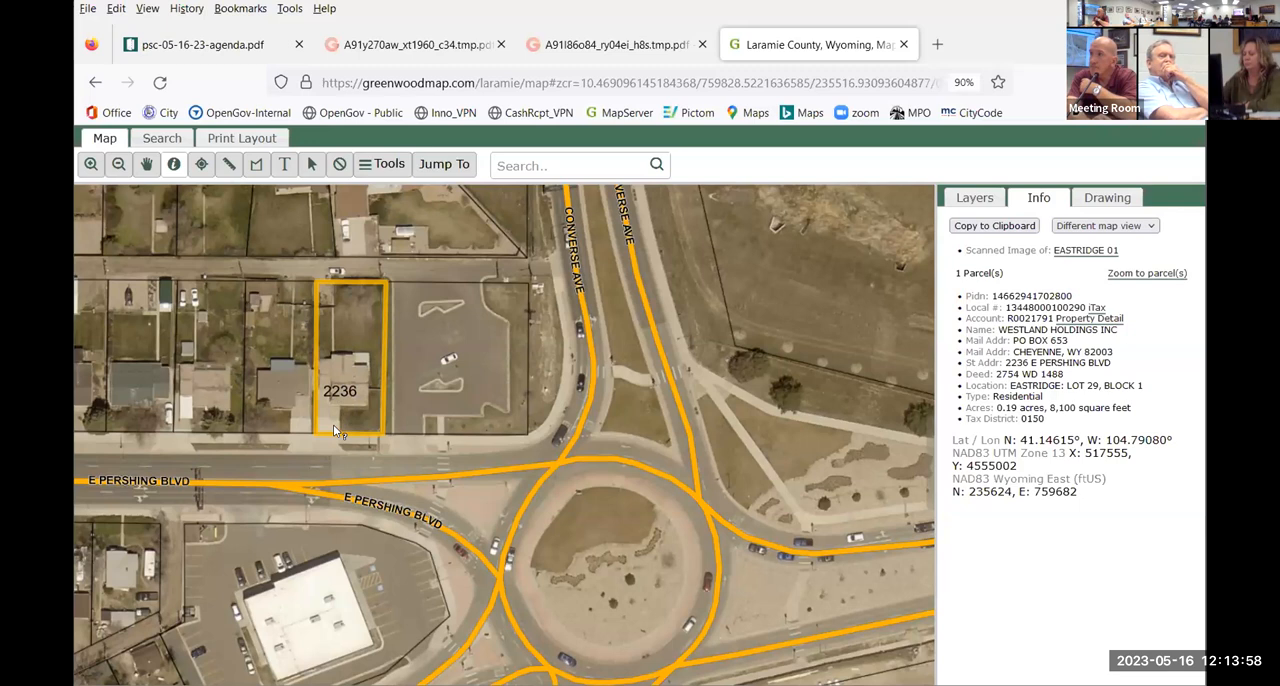
mouse_move(408, 413)
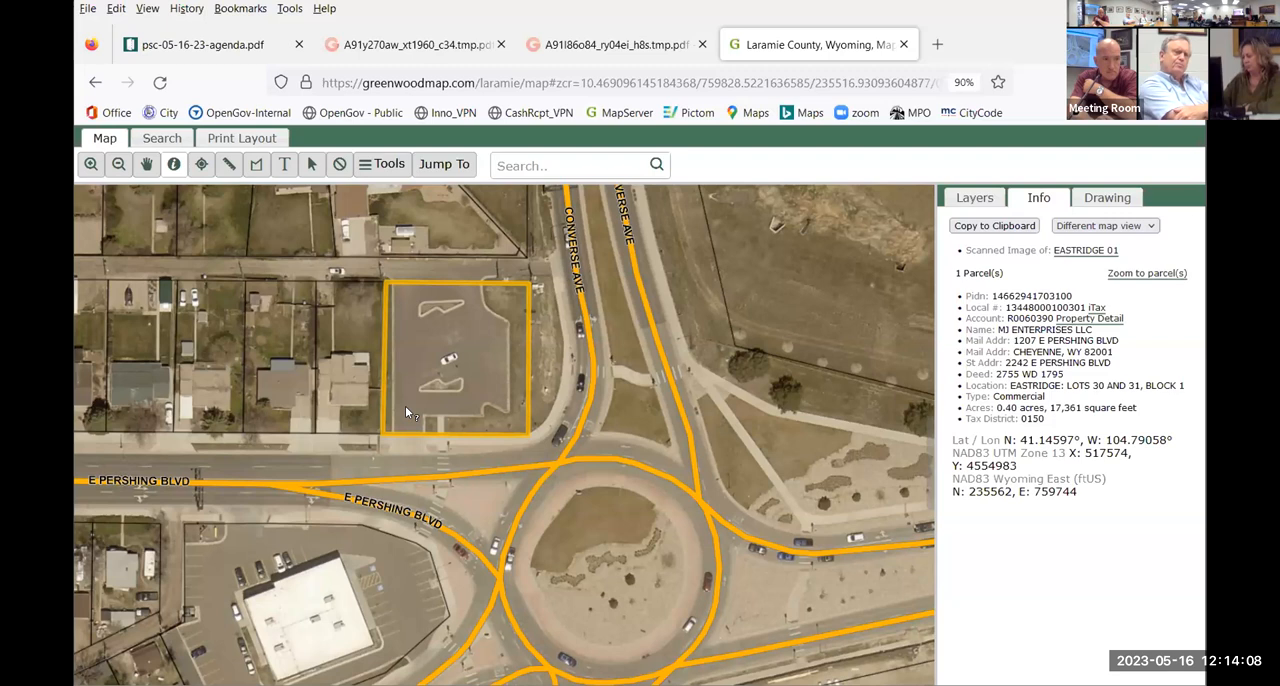
left_click(350, 390)
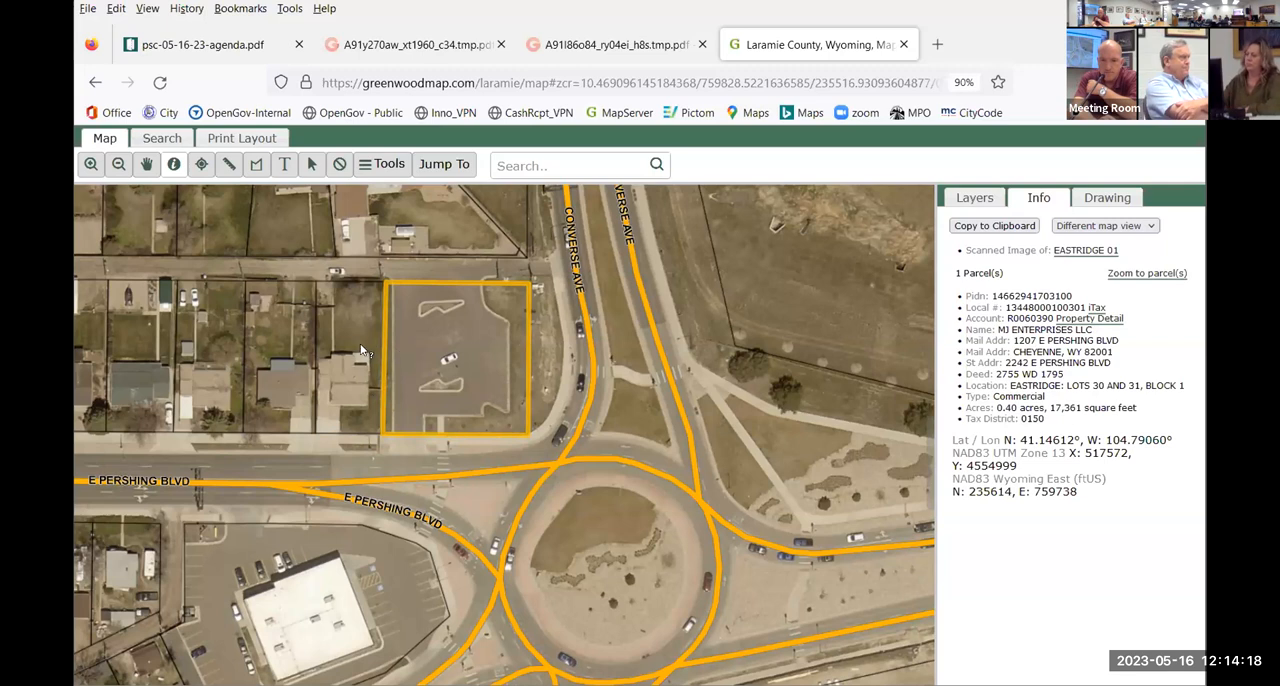
left_click(350, 360)
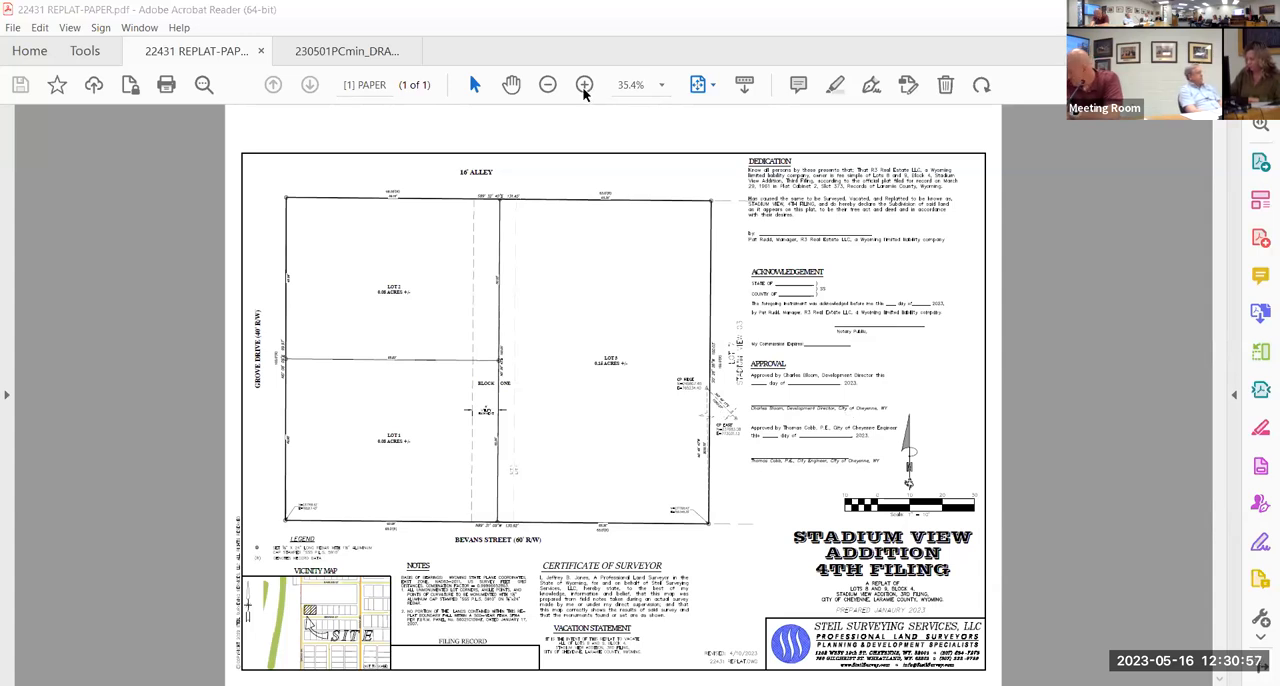
Zoom the replat to 66.7% so Lots 2 and 3, Grove Drive and the dedication are readable
left_click(584, 84)
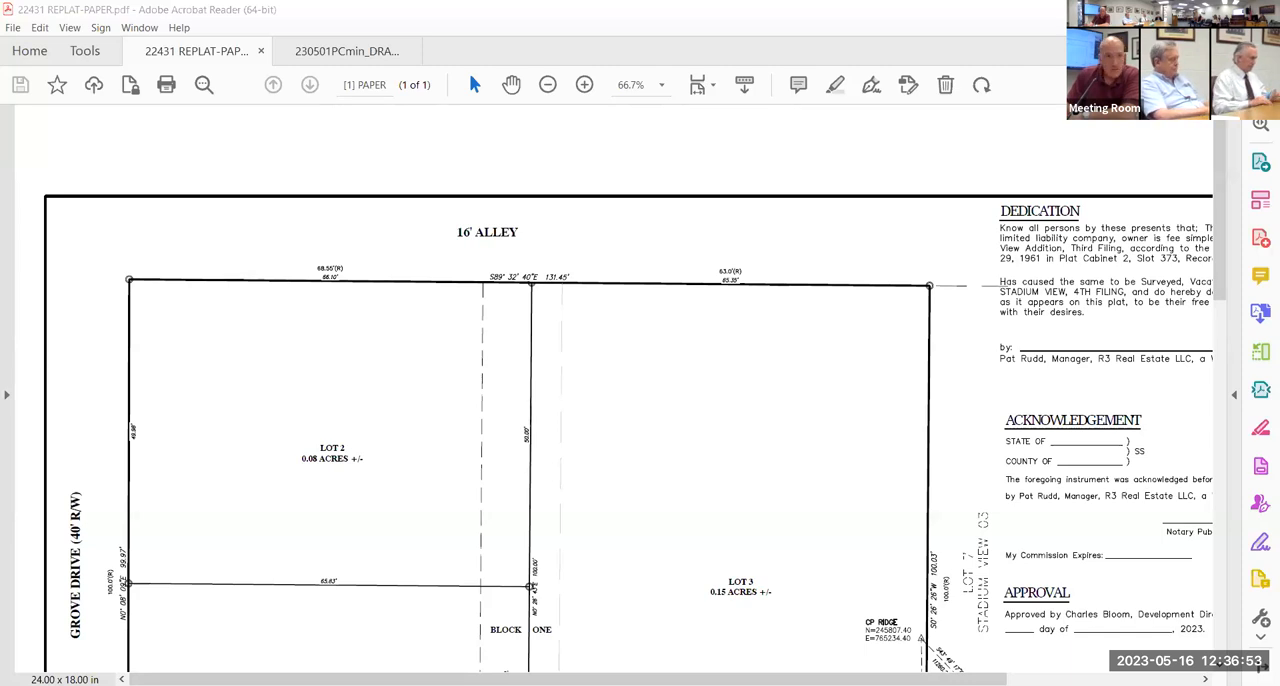
mouse_move(462, 38)
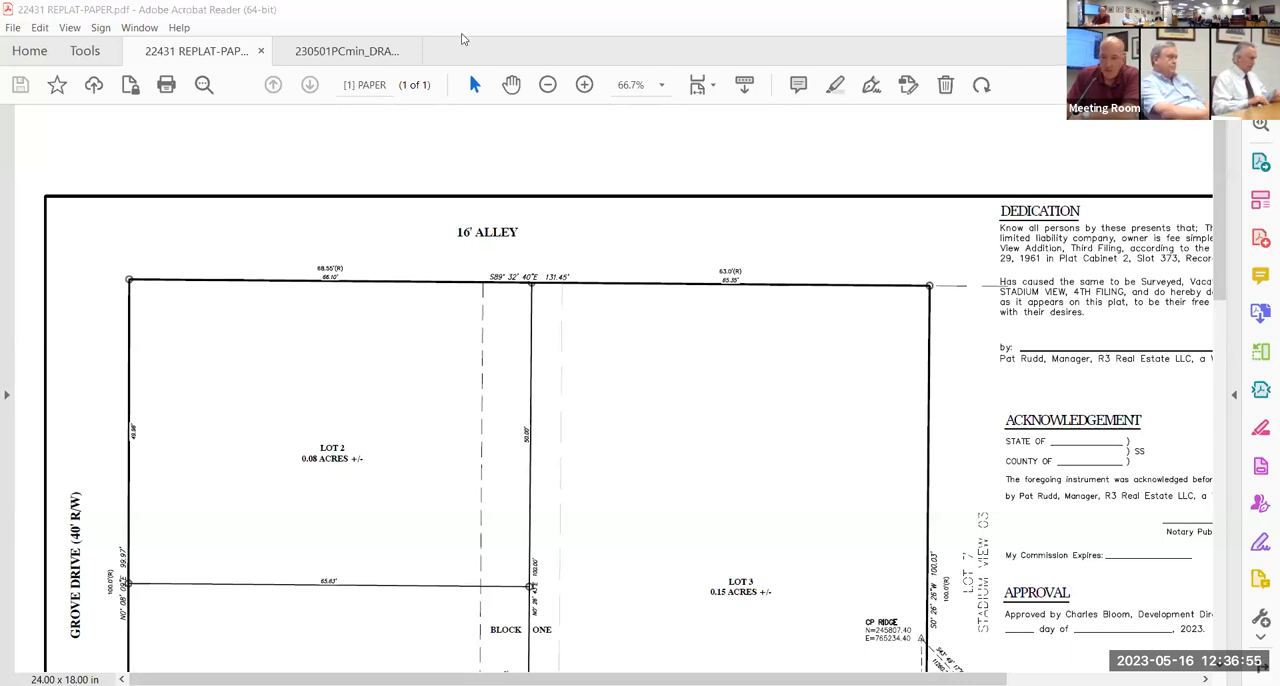